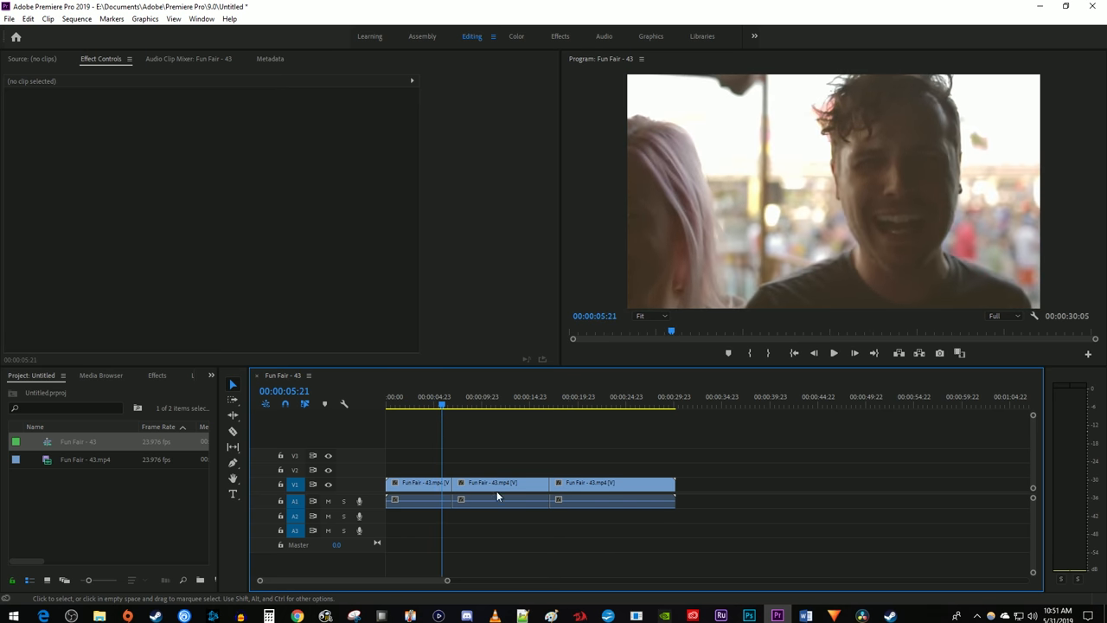
- Bring up the File menu to reach the sequence's export options
left_click(11, 17)
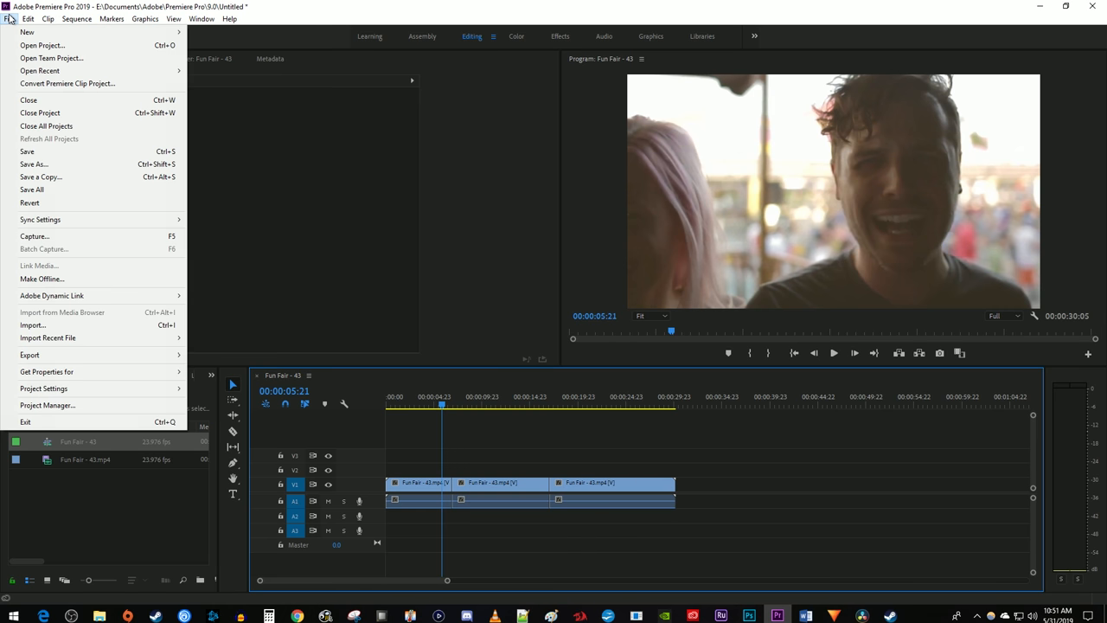
mouse_move(138, 354)
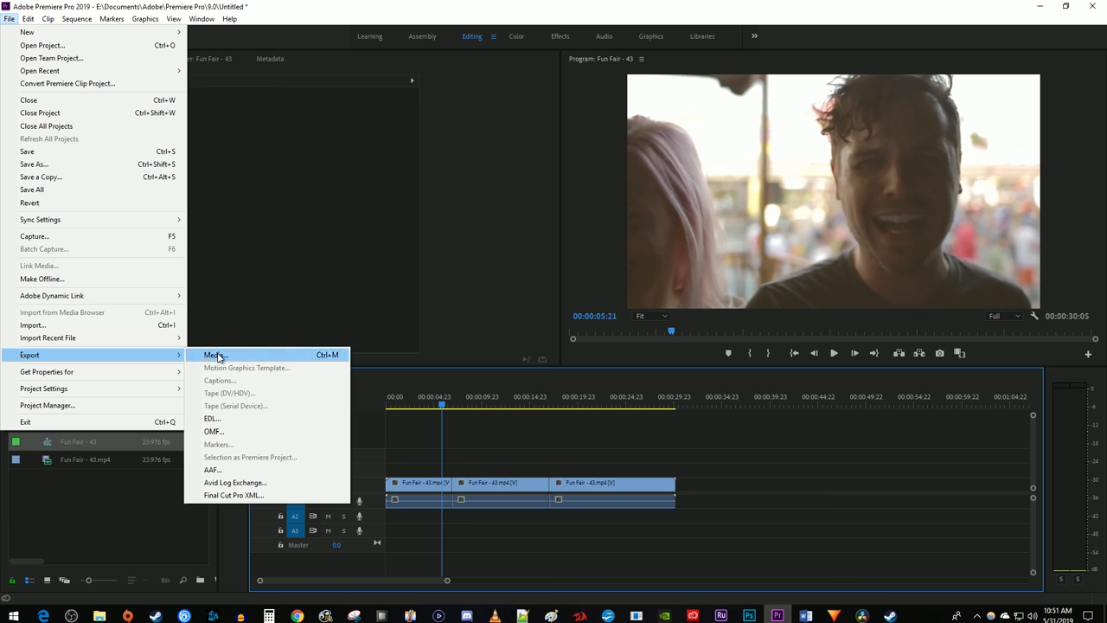
- Open Export Media for the sequence and switch the format from AVI to H.264
left_click(213, 355)
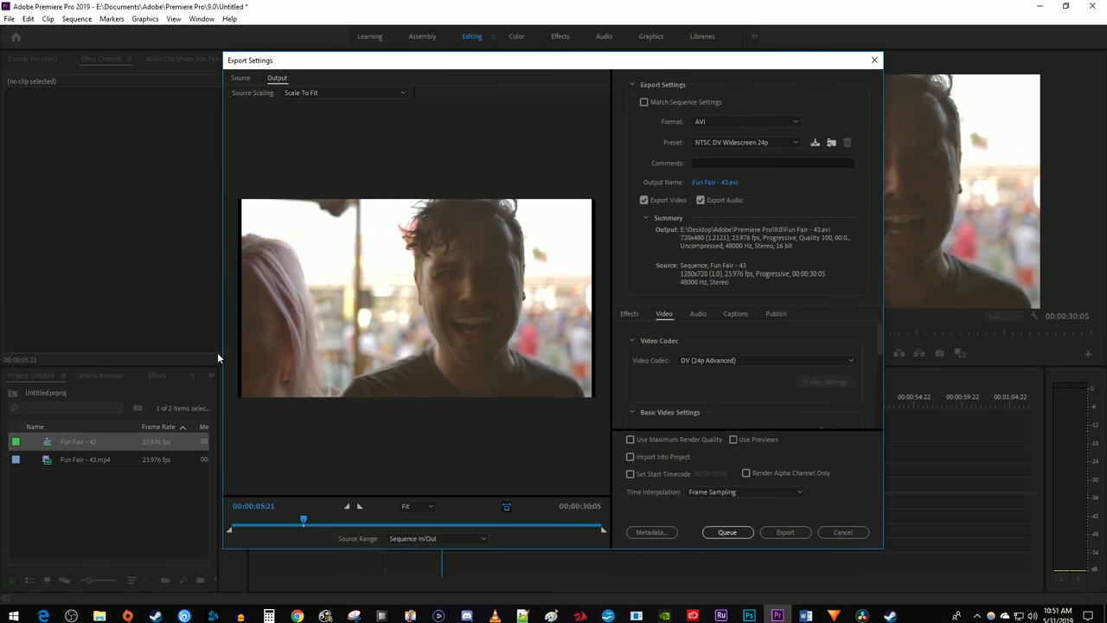
mouse_move(678, 183)
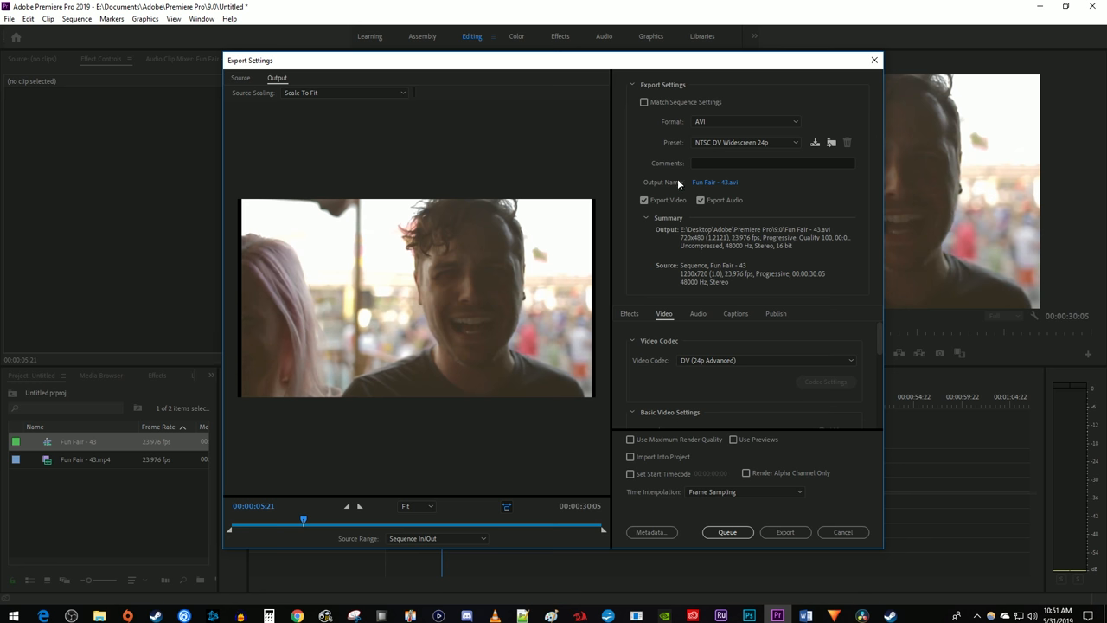
left_click(745, 121)
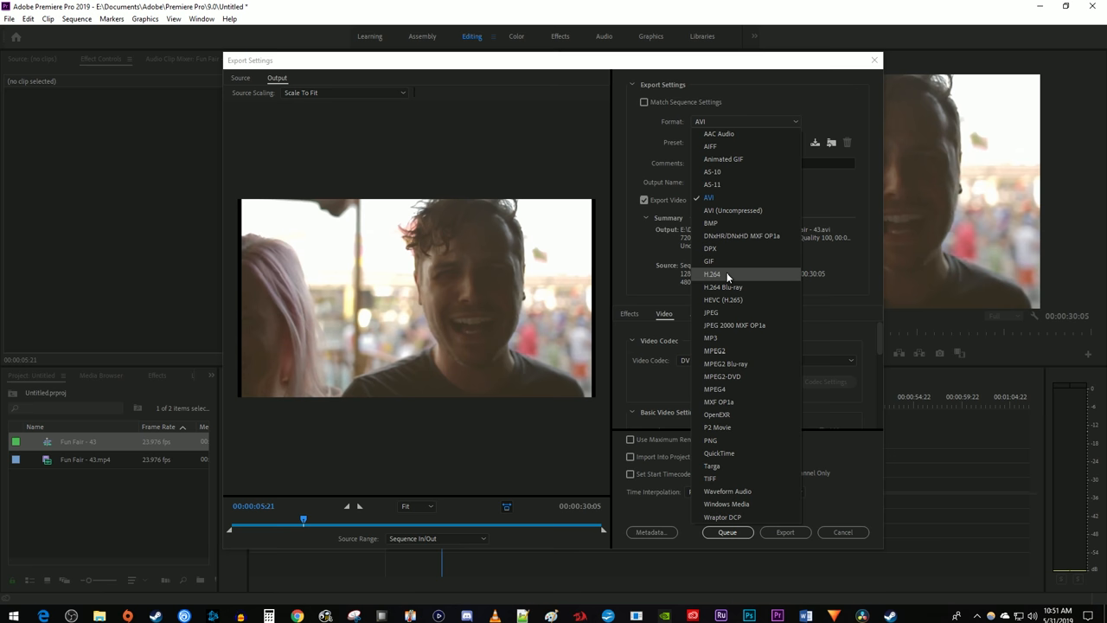
left_click(713, 273)
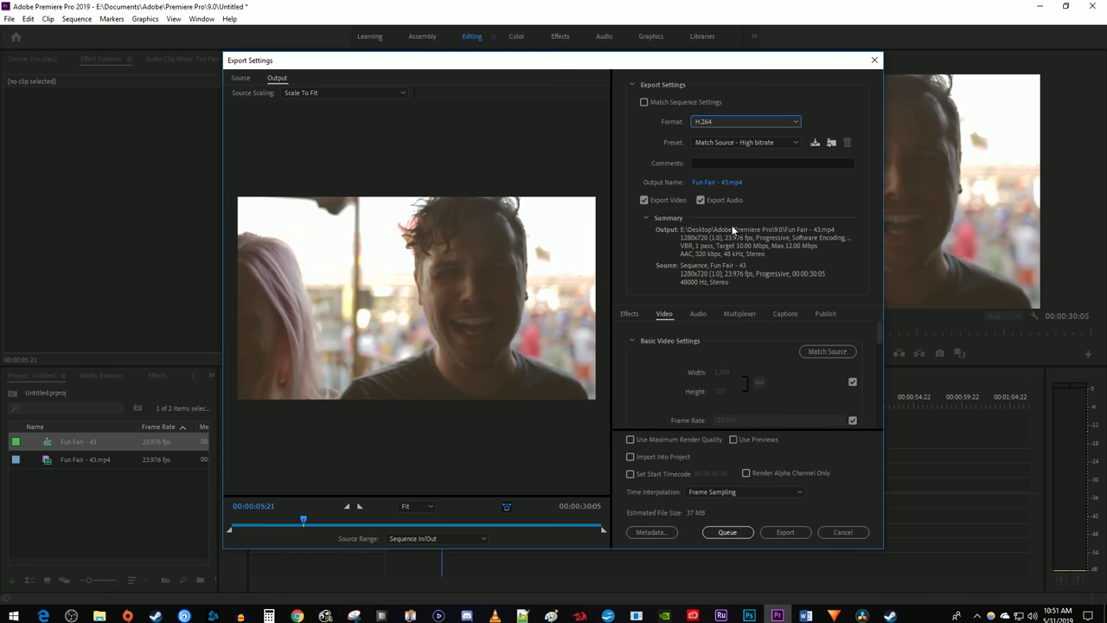
mouse_move(725, 146)
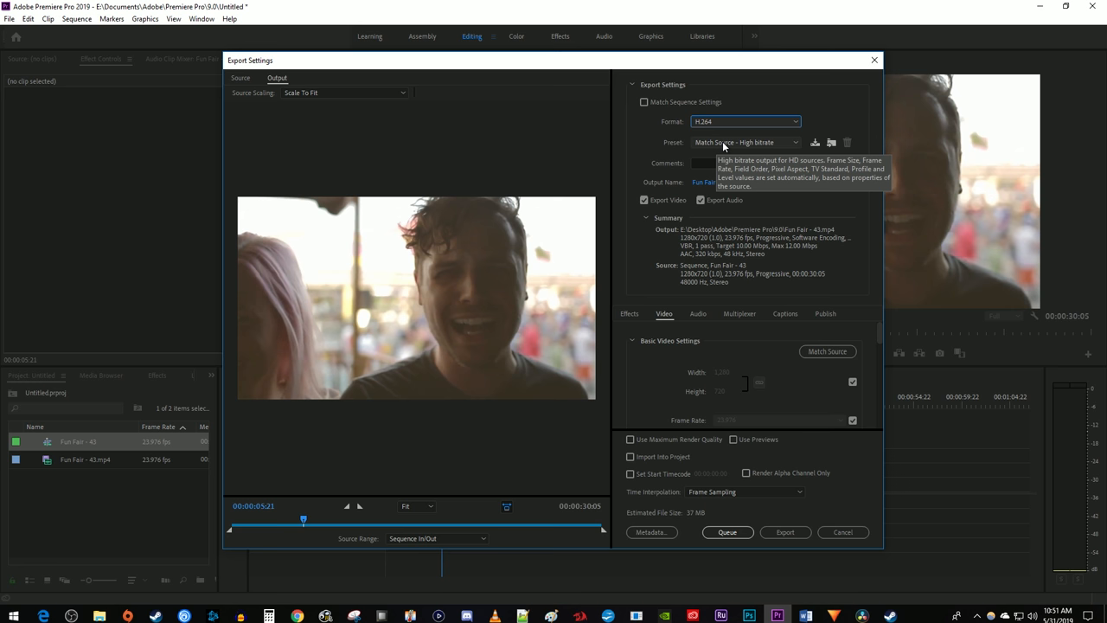
- Apply the YouTube 1080p Full HD encoding preset
left_click(745, 142)
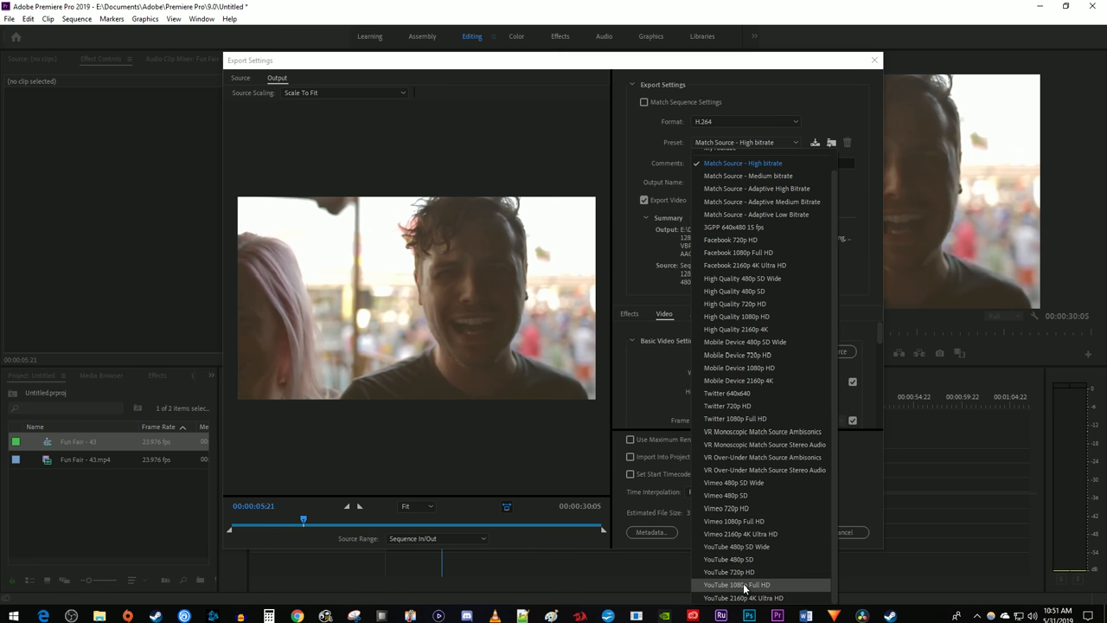
left_click(736, 585)
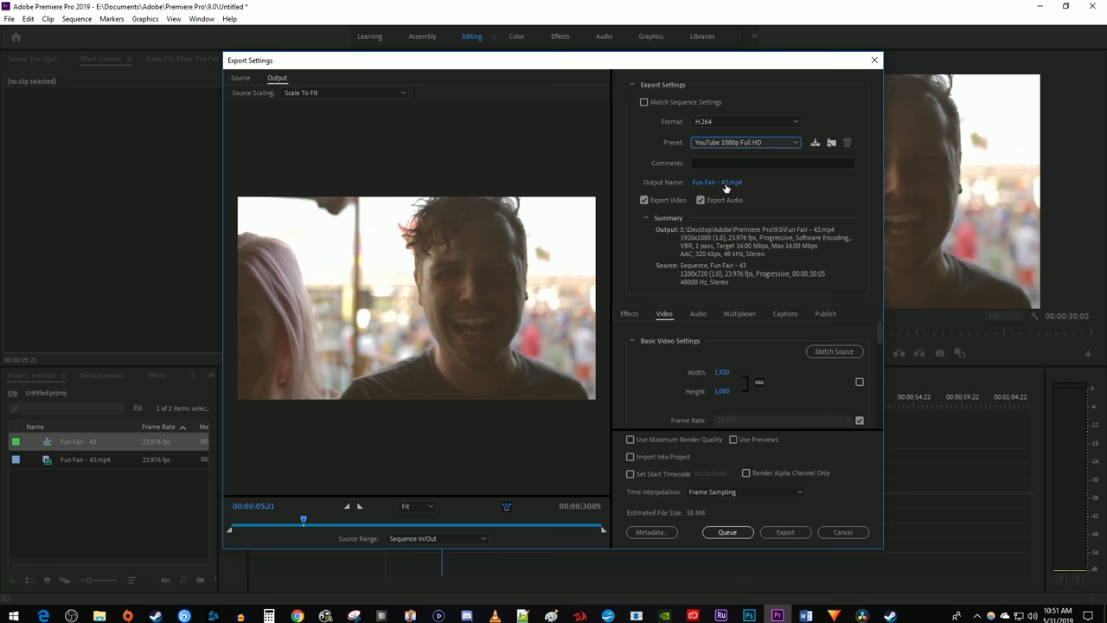
- Name the output file samplevideo, save the location, and start encoding the export
left_click(716, 181)
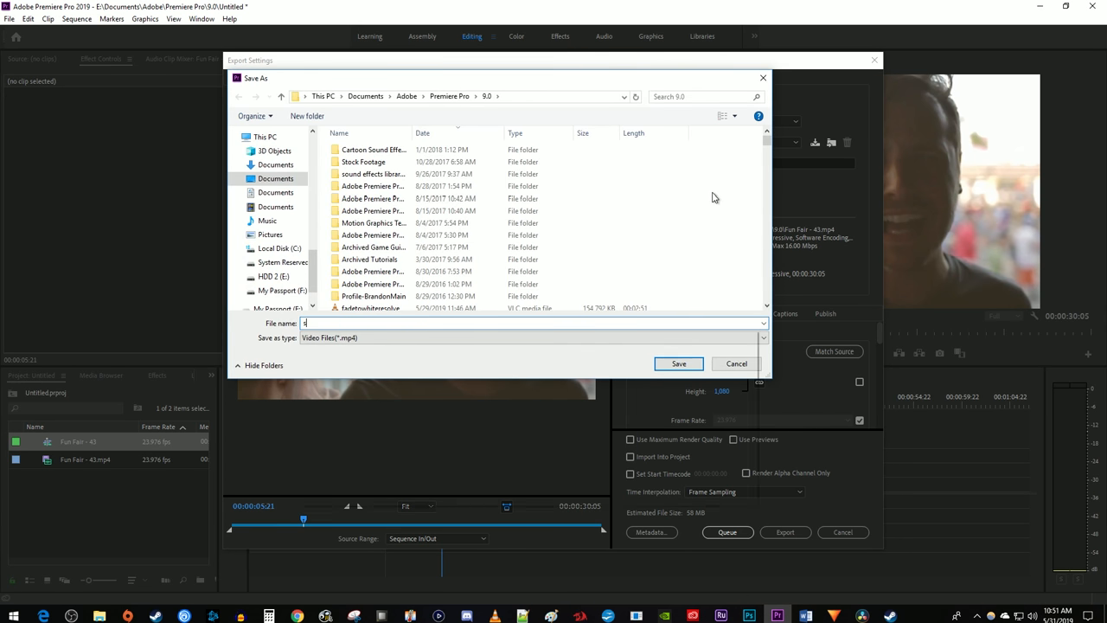
type("samplevideo")
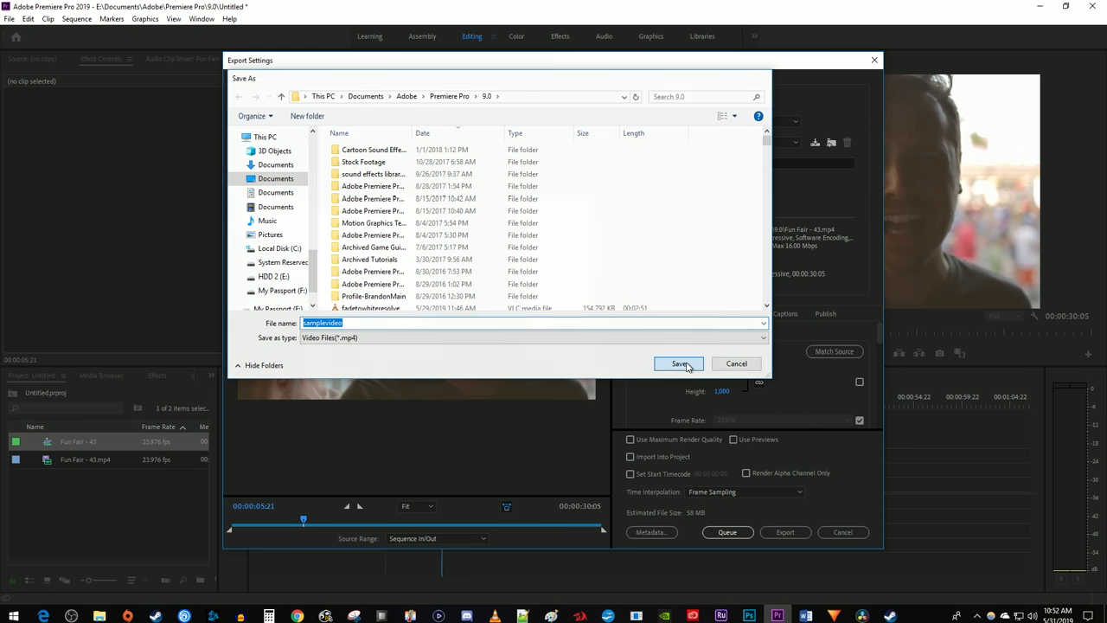
left_click(678, 363)
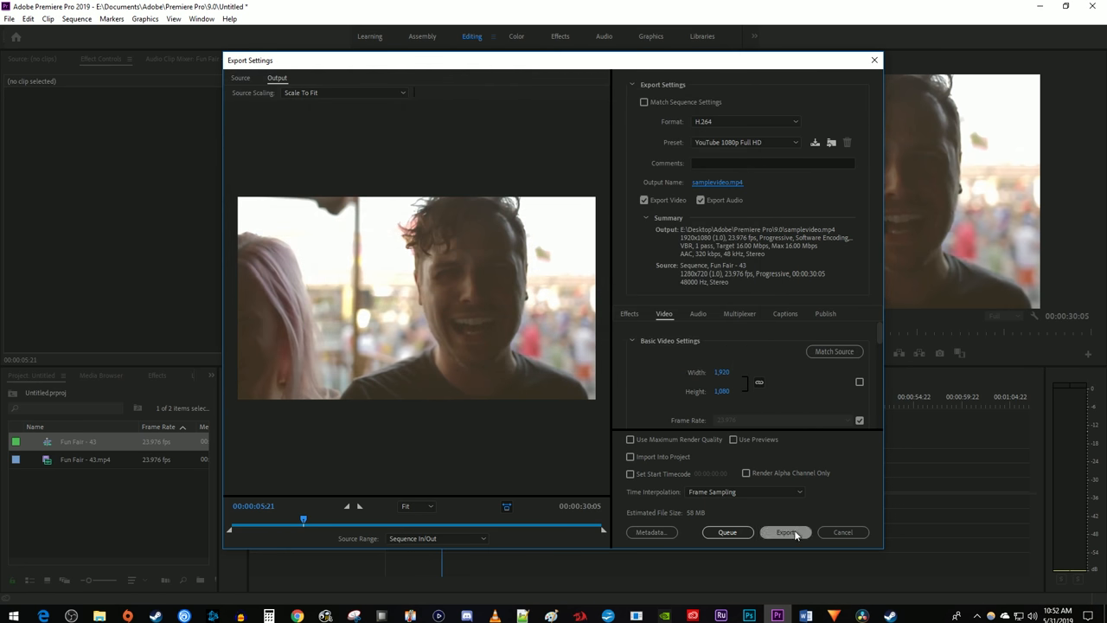
left_click(786, 533)
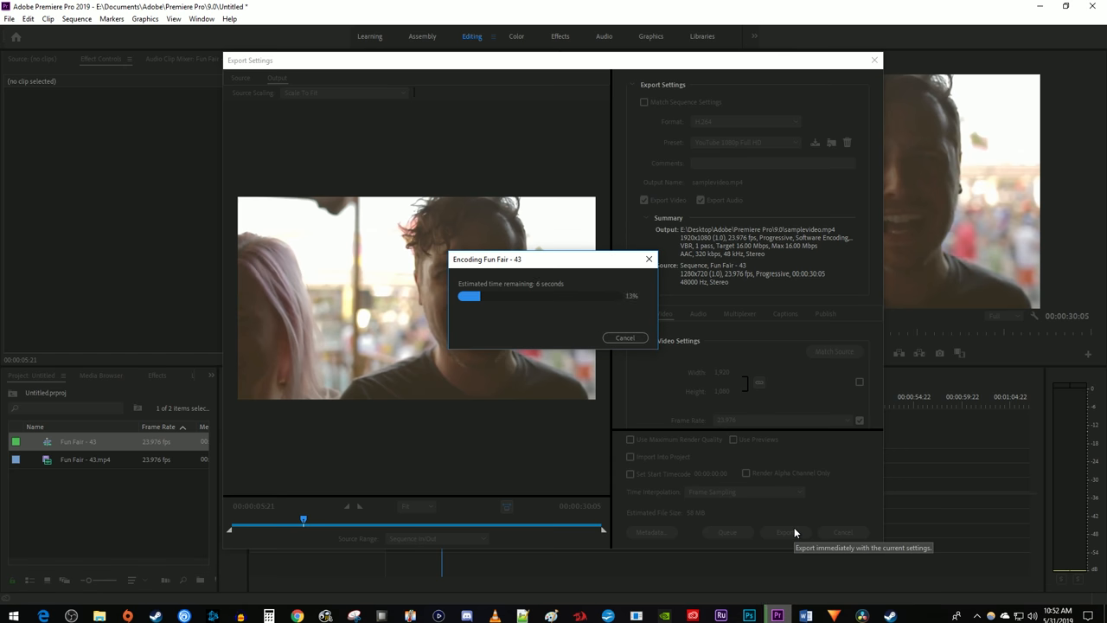